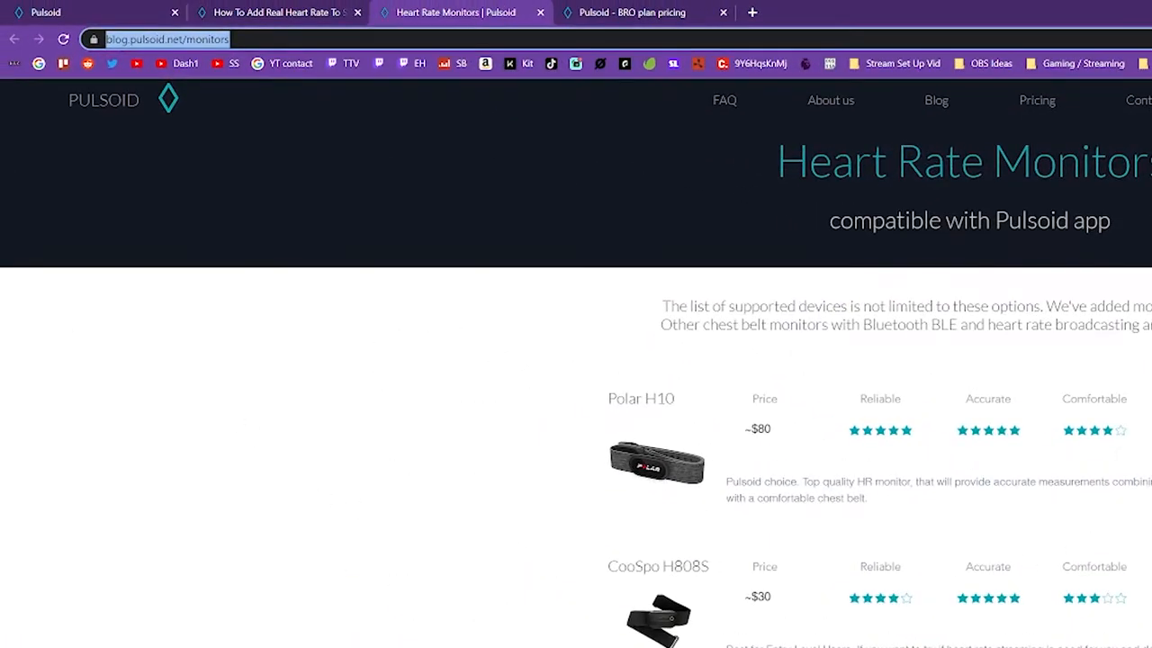
# - Review the supported heart rate monitors list, then switch to the Pulsoid homepage tab
pyautogui.scroll(-3)
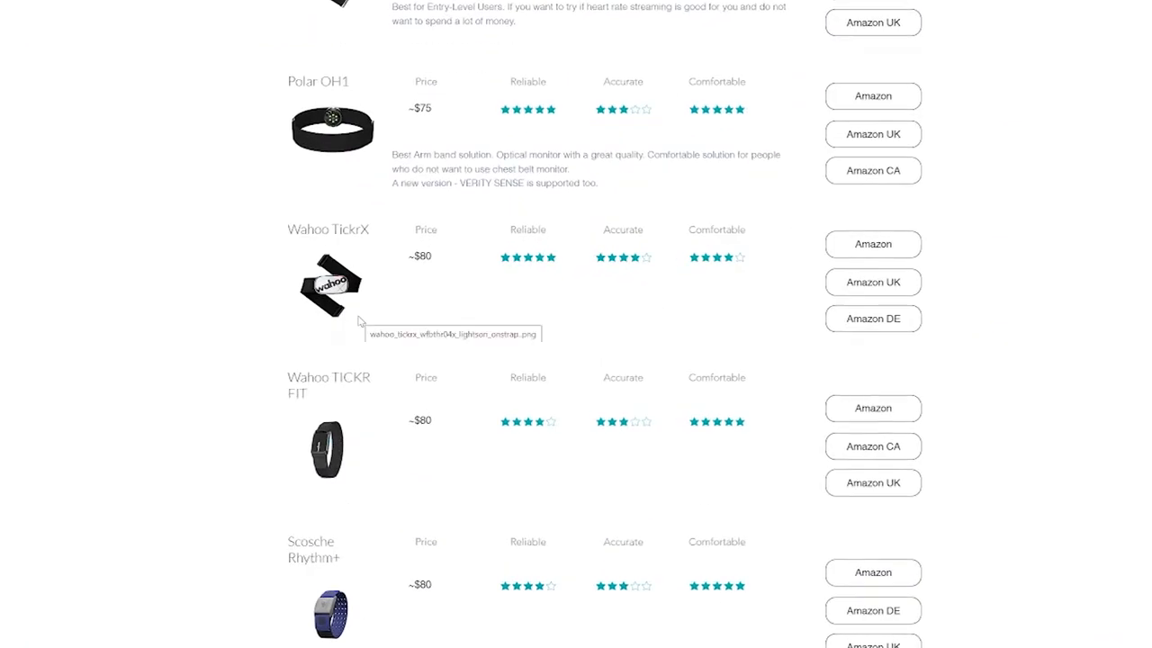
pyautogui.moveTo(340, 299)
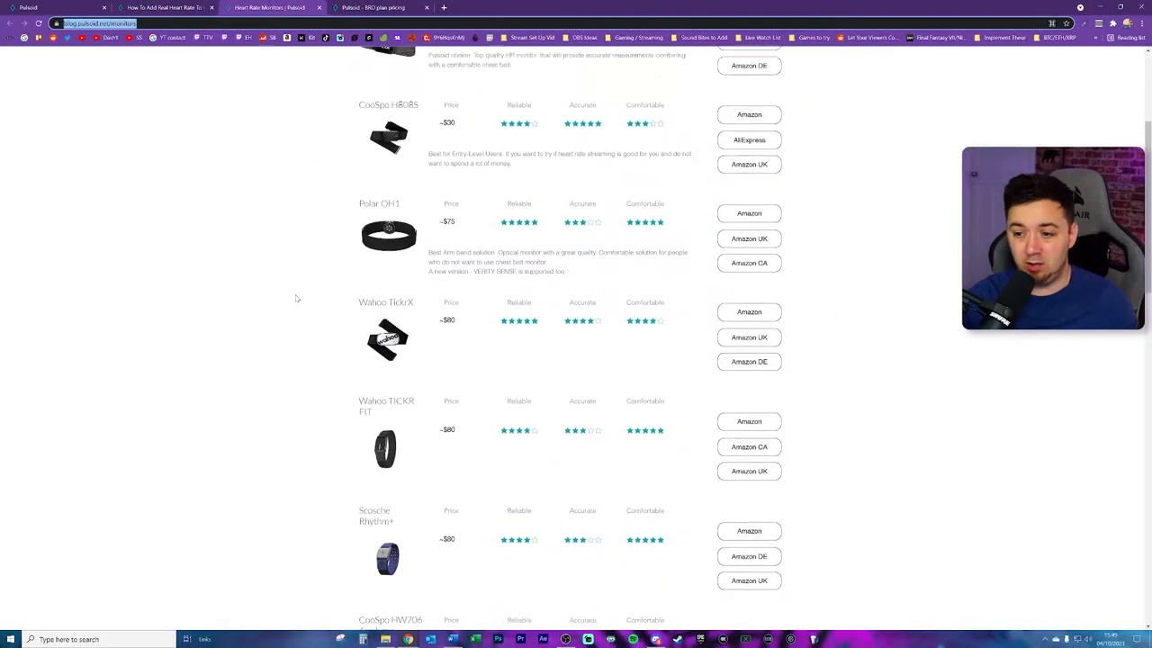
pyautogui.scroll(3)
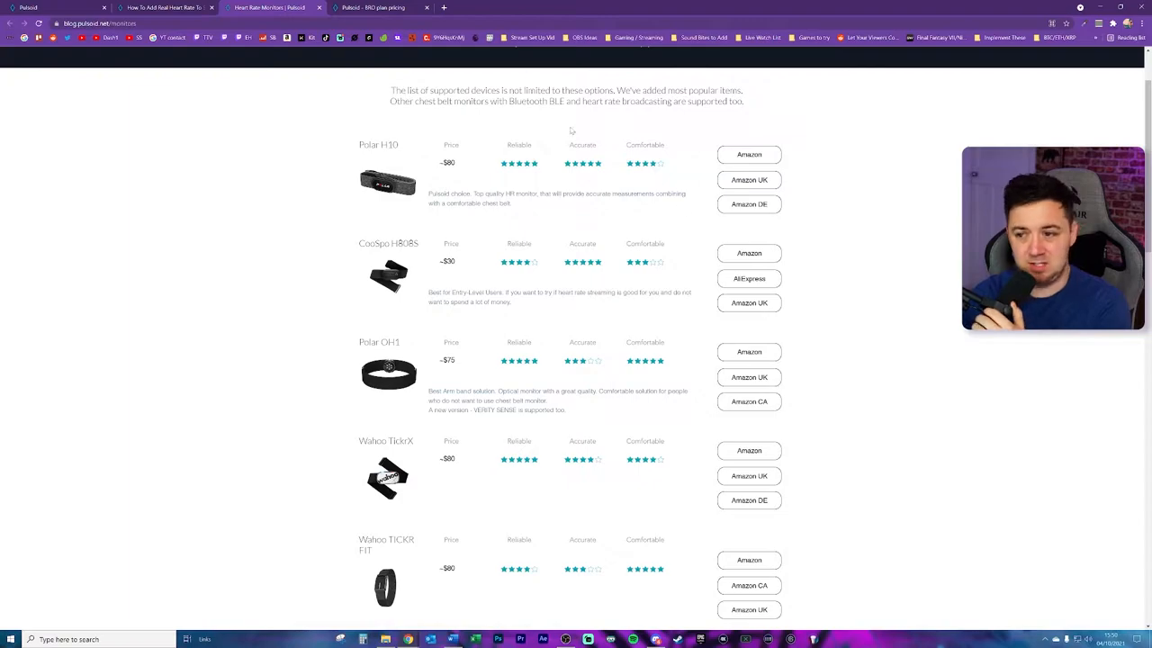
pyautogui.moveTo(575, 90); pyautogui.dragTo(508, 101)
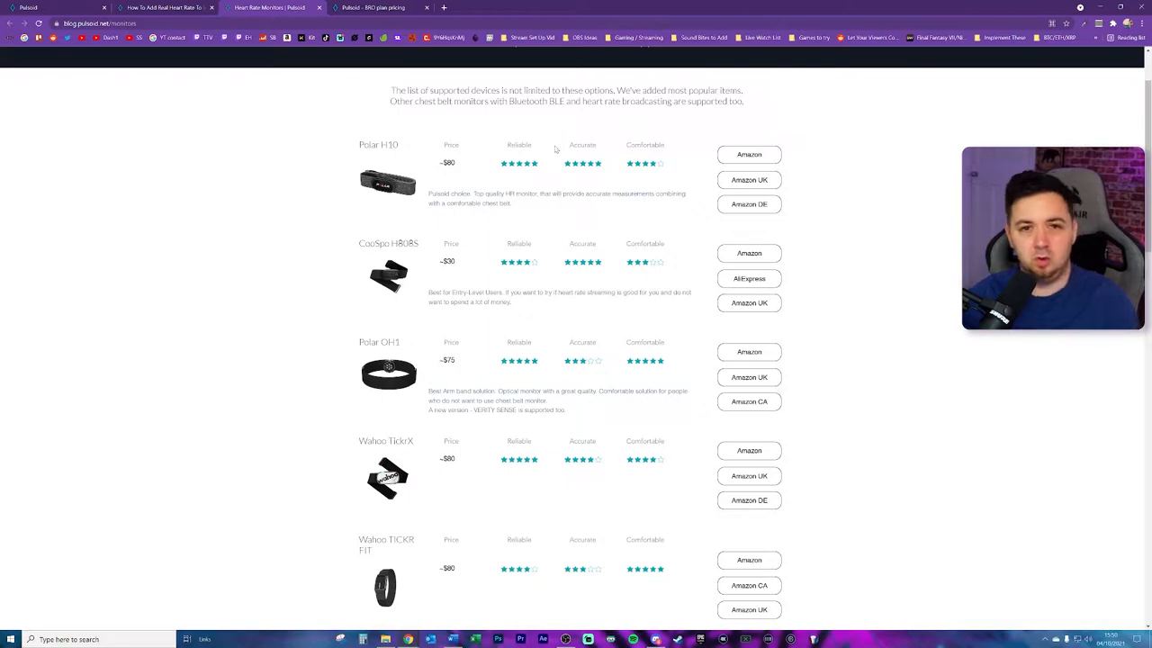
pyautogui.scroll(-3)
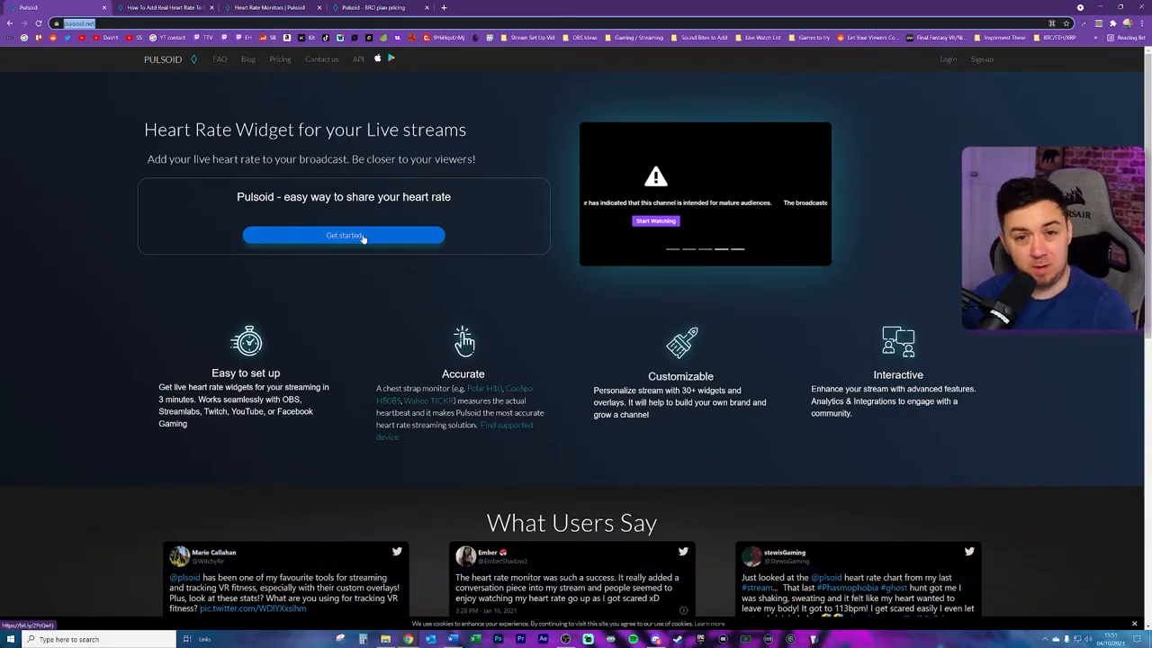
# - View the BRO plan annual, monthly and lifetime prices and the pricing FAQ below
pyautogui.click(342, 234)
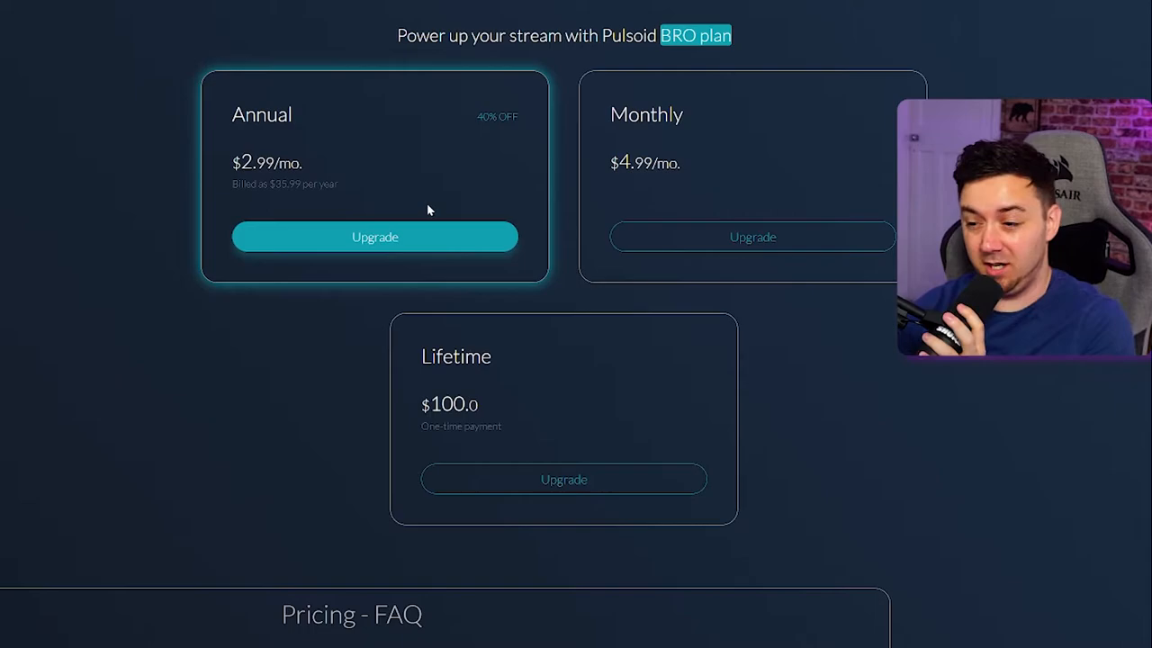
pyautogui.moveTo(549, 160)
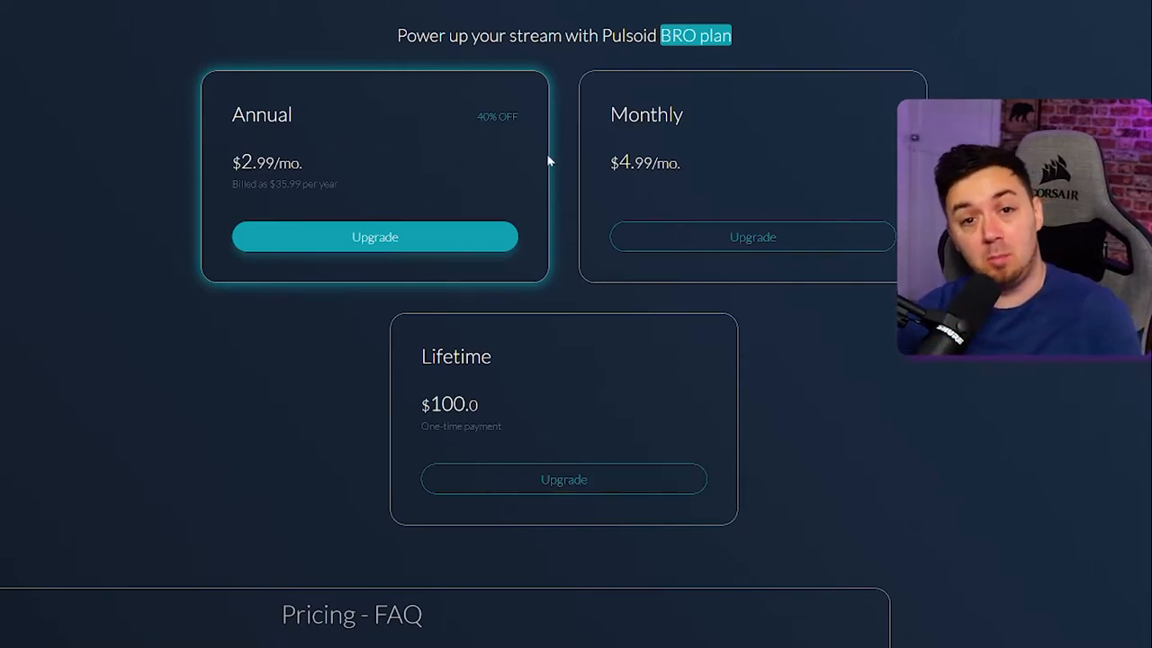
pyautogui.moveTo(369, 195)
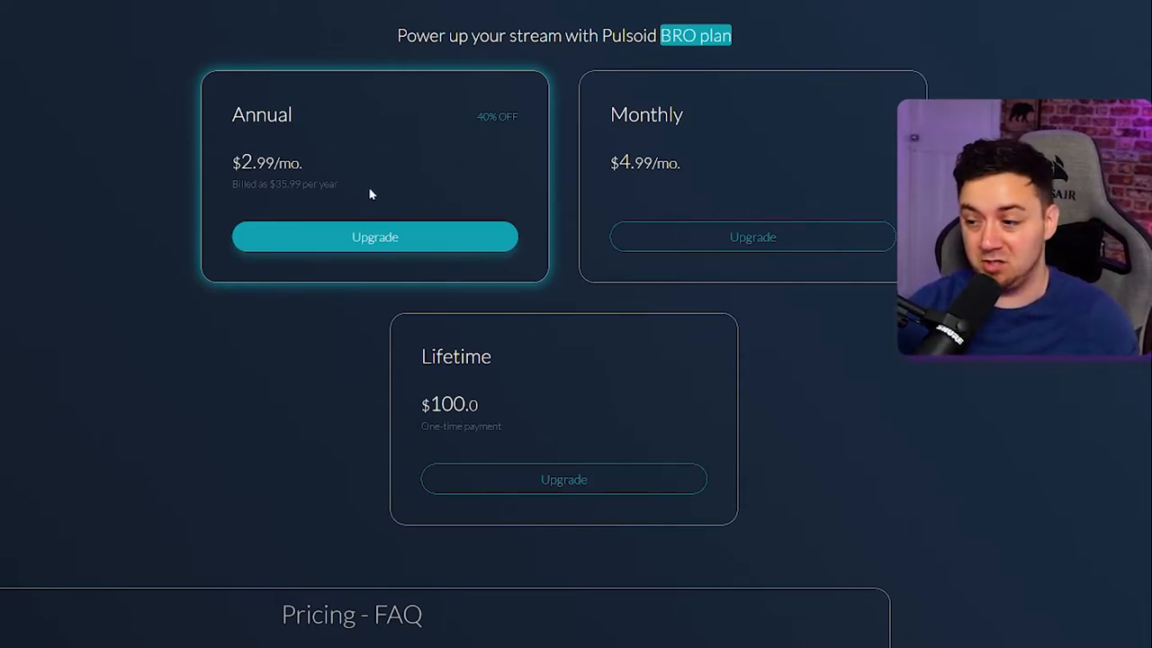
pyautogui.moveTo(389, 346)
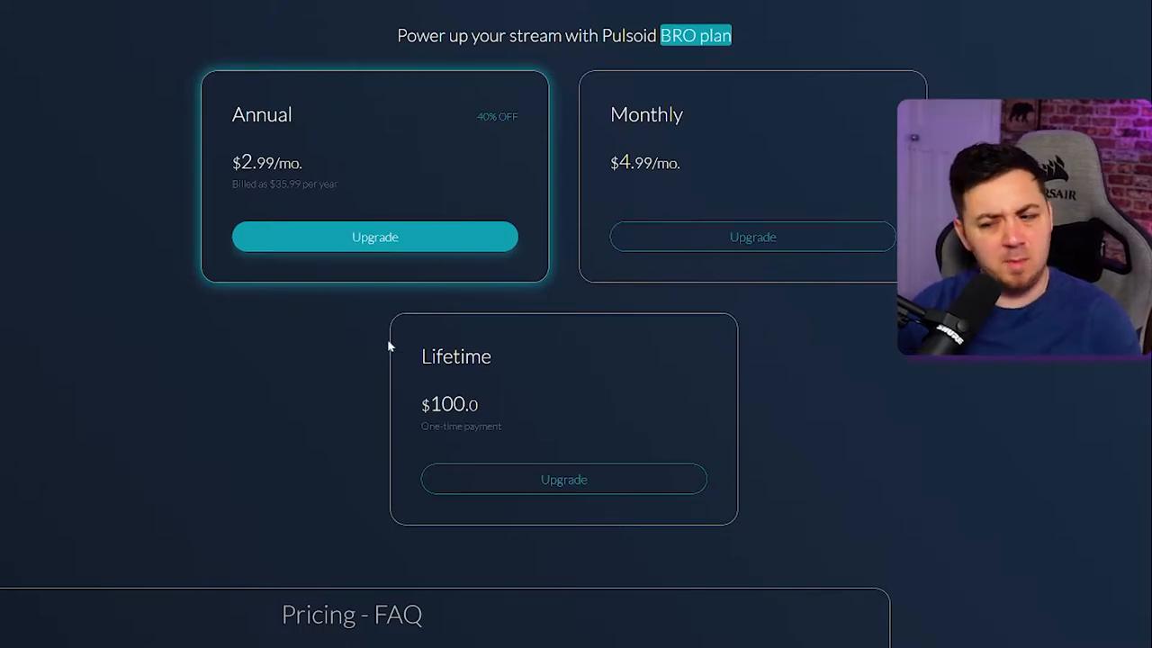
pyautogui.moveTo(508, 315)
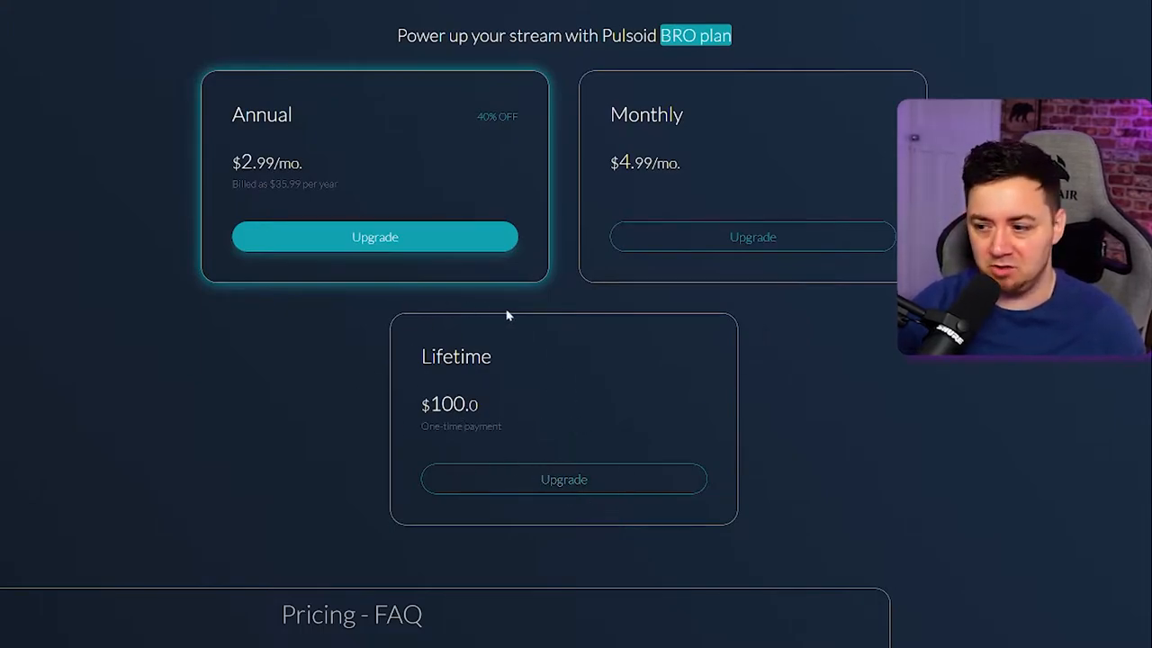
pyautogui.moveTo(628, 479)
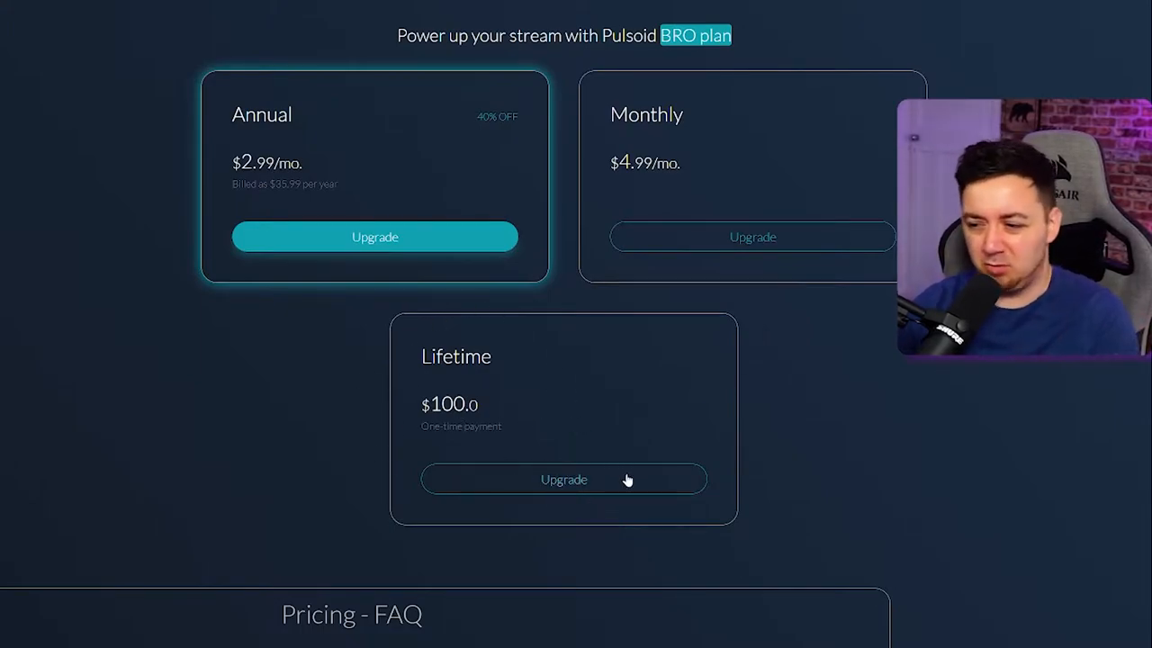
pyautogui.moveTo(691, 457)
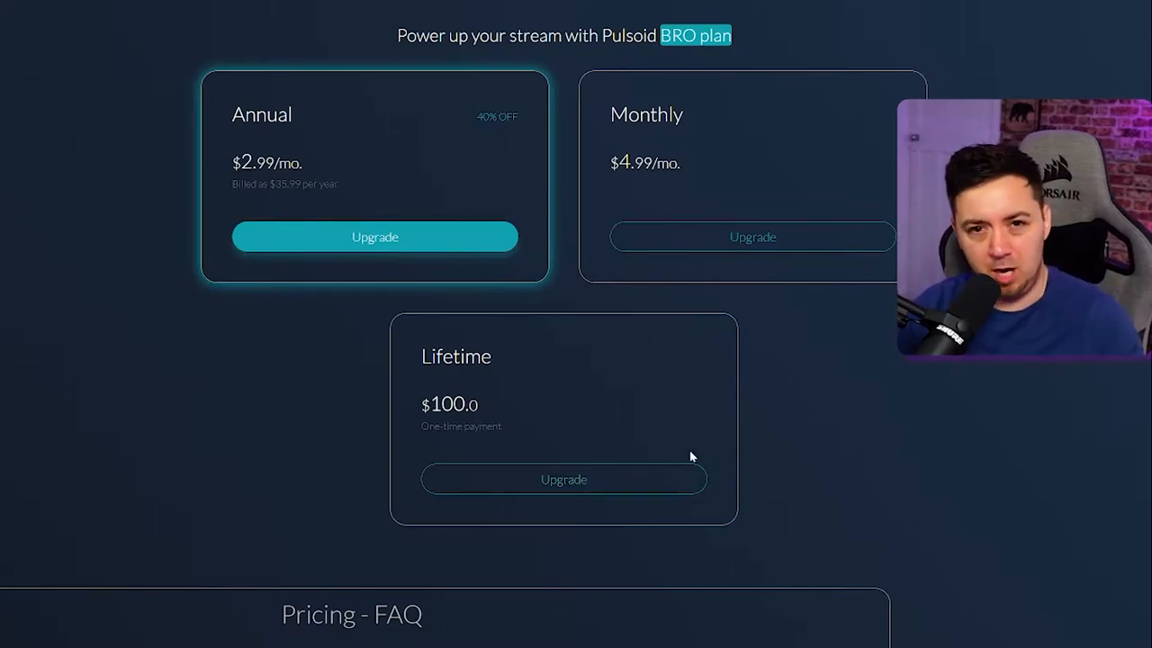
pyautogui.moveTo(681, 466)
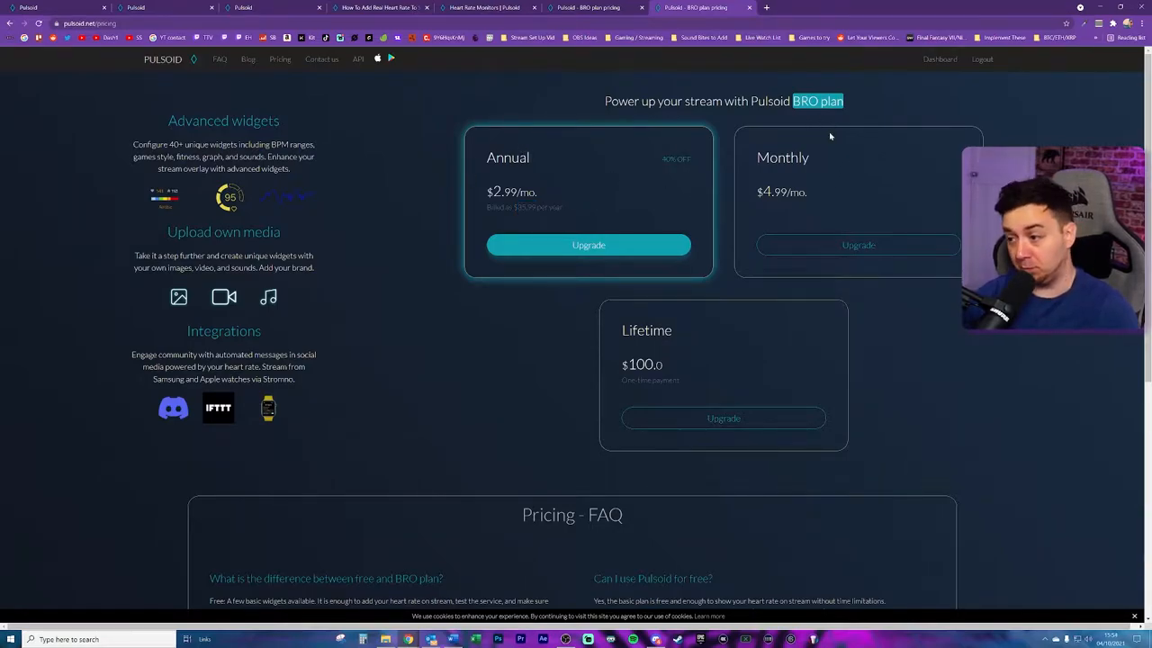
pyautogui.scroll(-3)
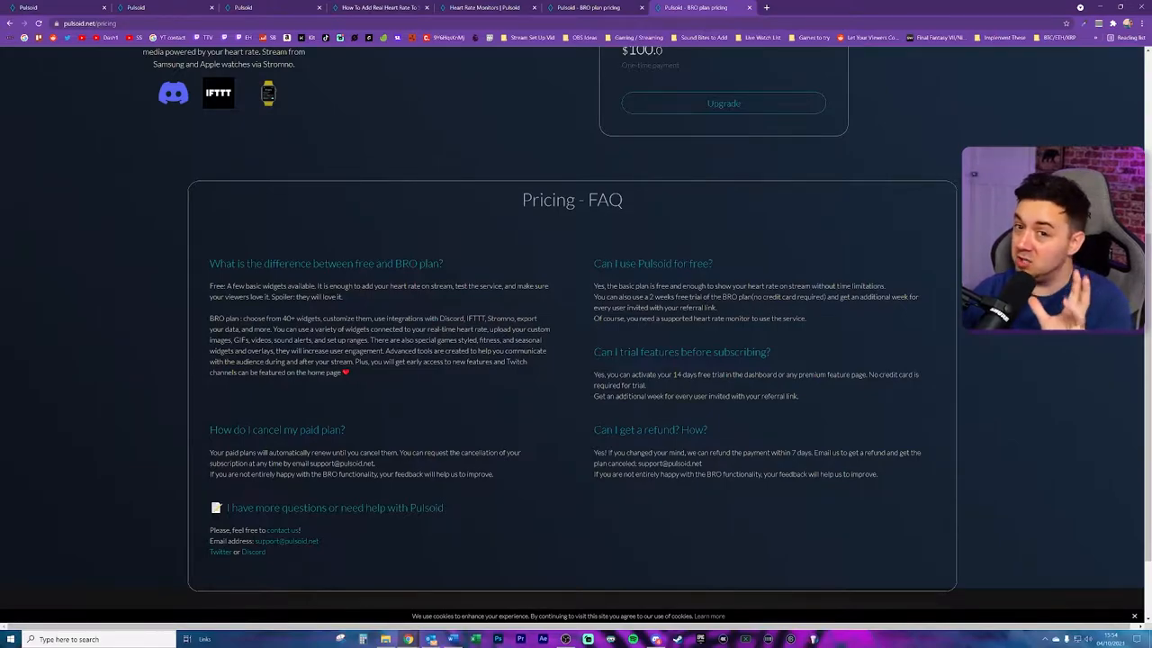
pyautogui.moveTo(424, 376)
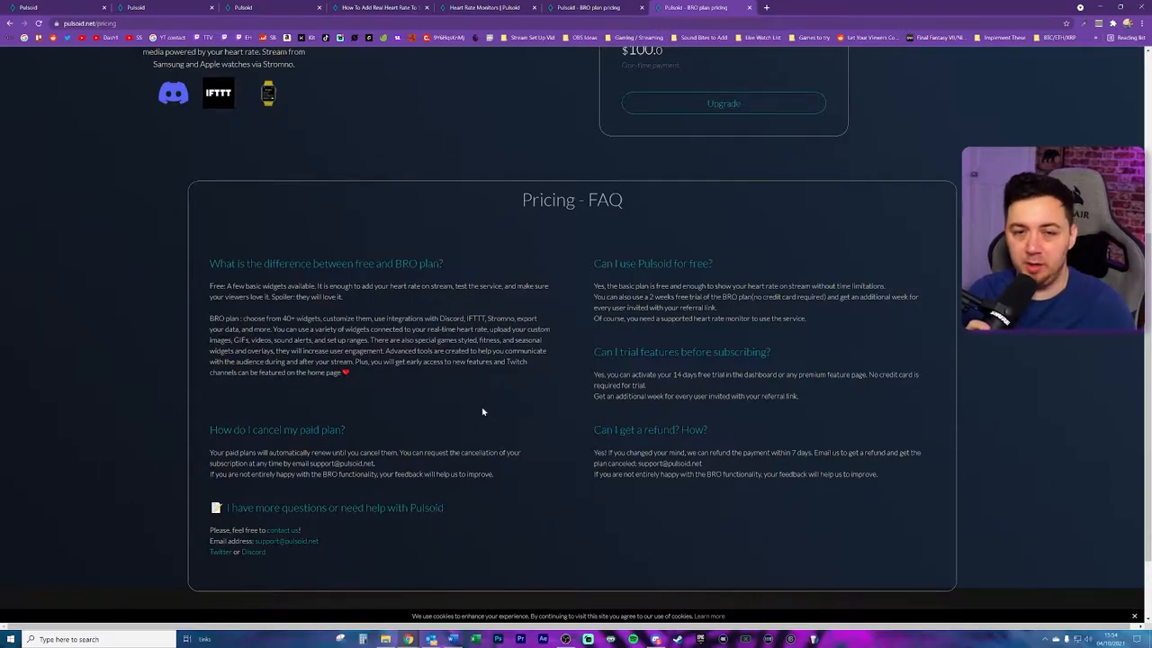
pyautogui.scroll(3)
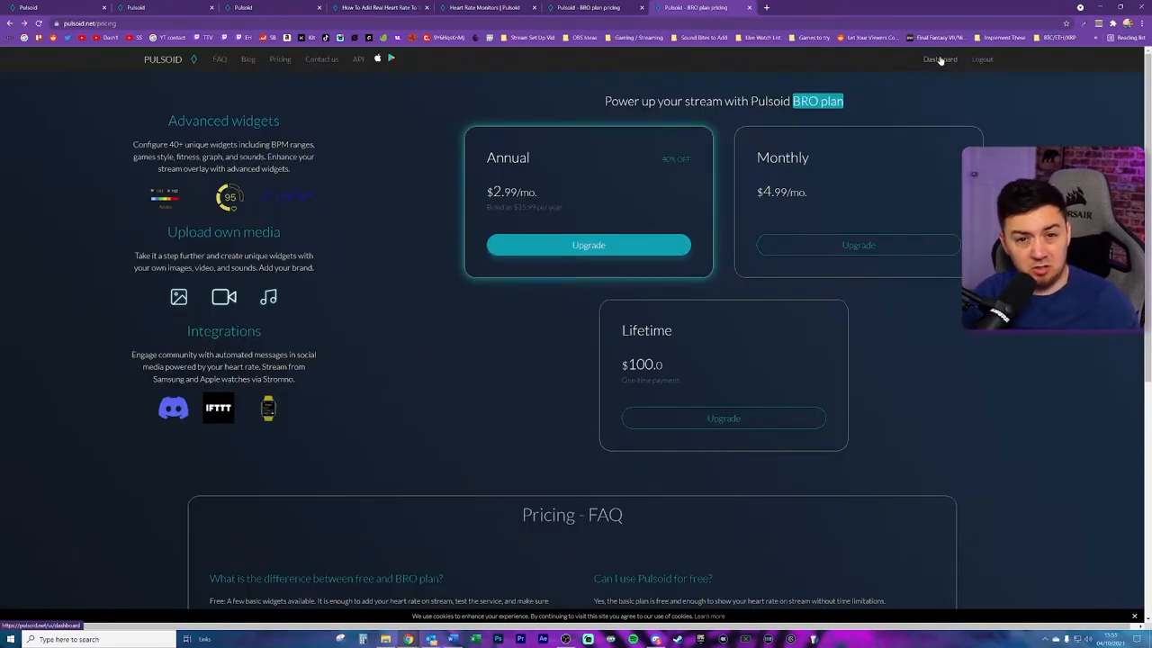
# - Go to the account dashboard showing status, heart-rate statistics, trial BRO plan and updates
pyautogui.click(940, 60)
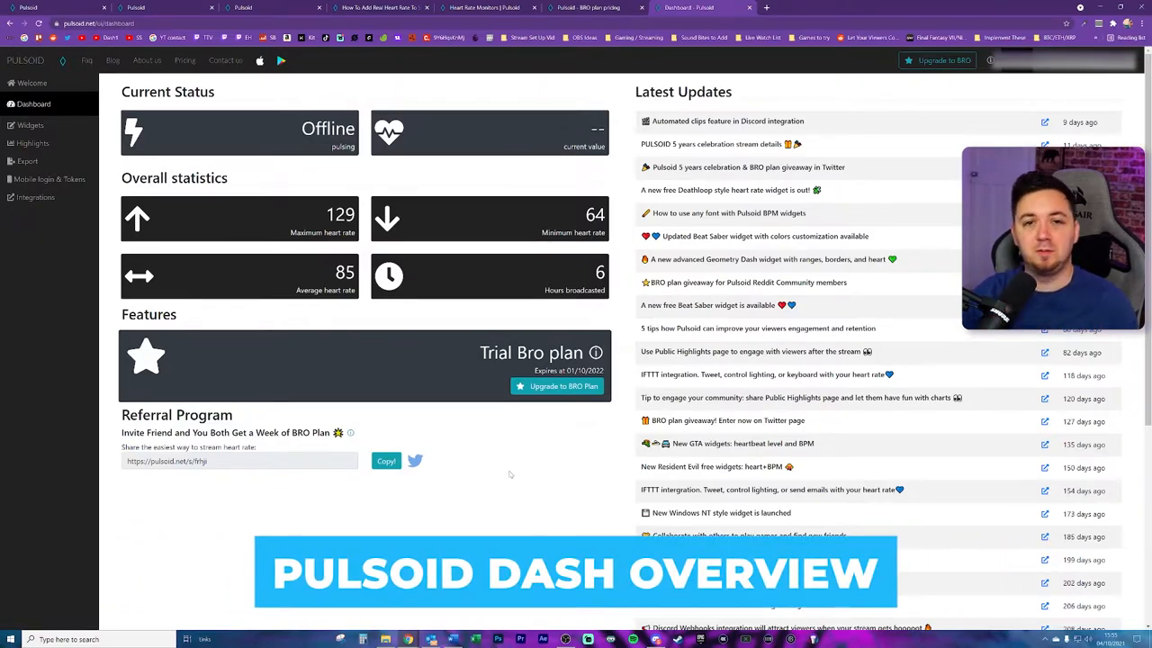
pyautogui.moveTo(173, 201)
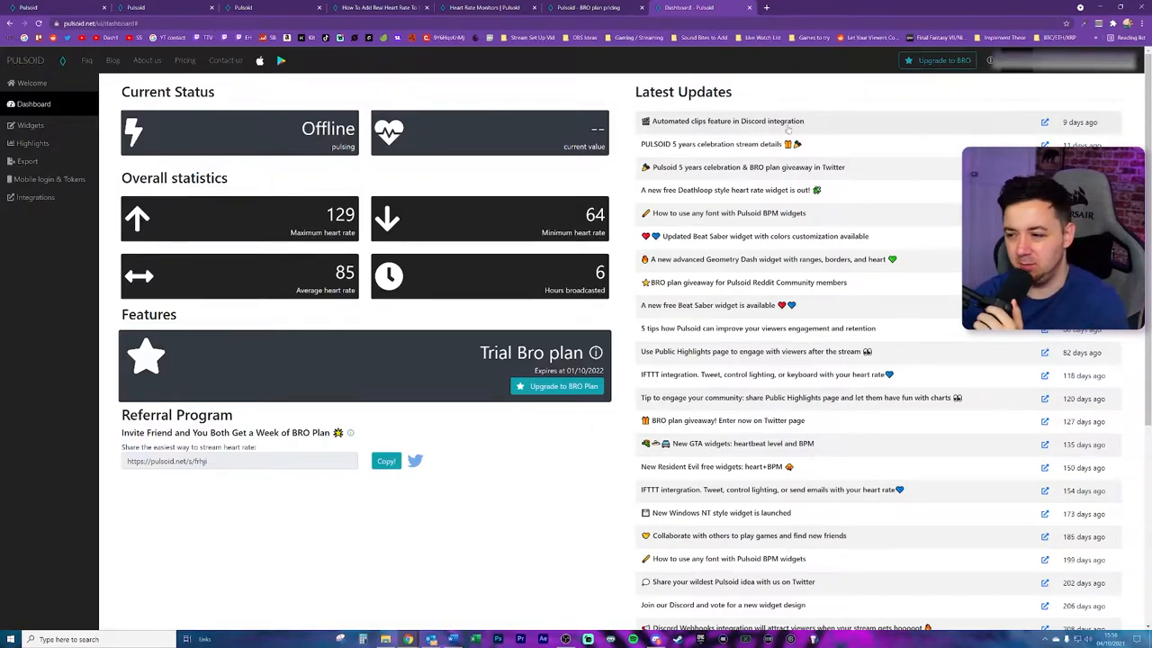
# - Browse the Marketplace widget catalogue from the My widgets page
pyautogui.click(28, 122)
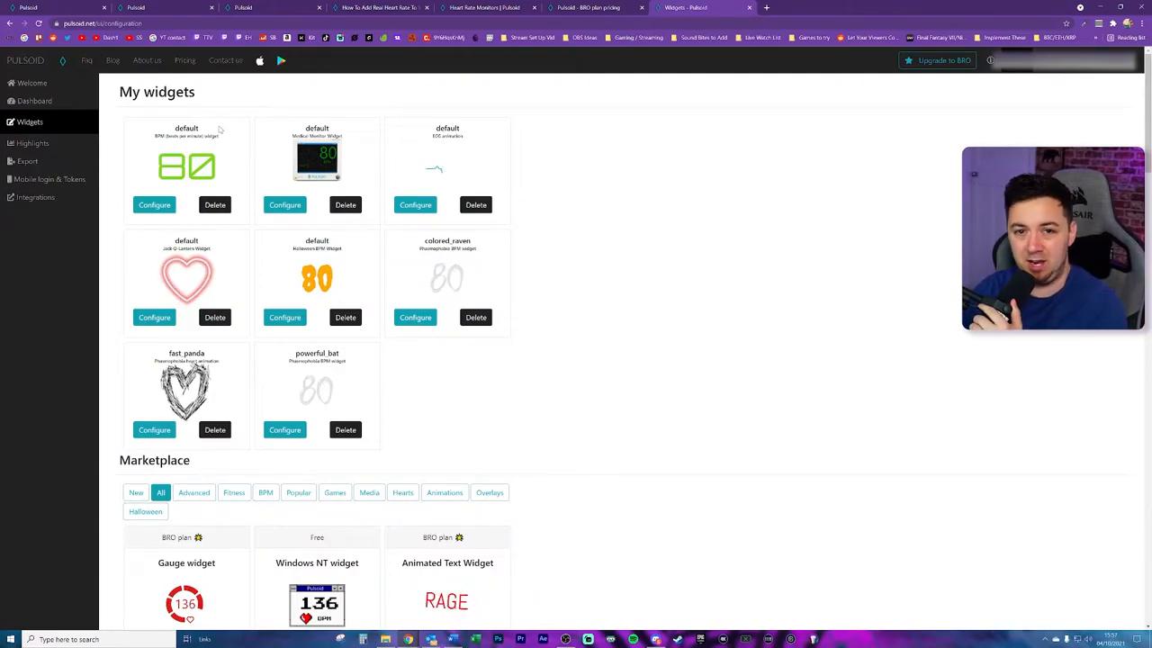
pyautogui.scroll(-3)
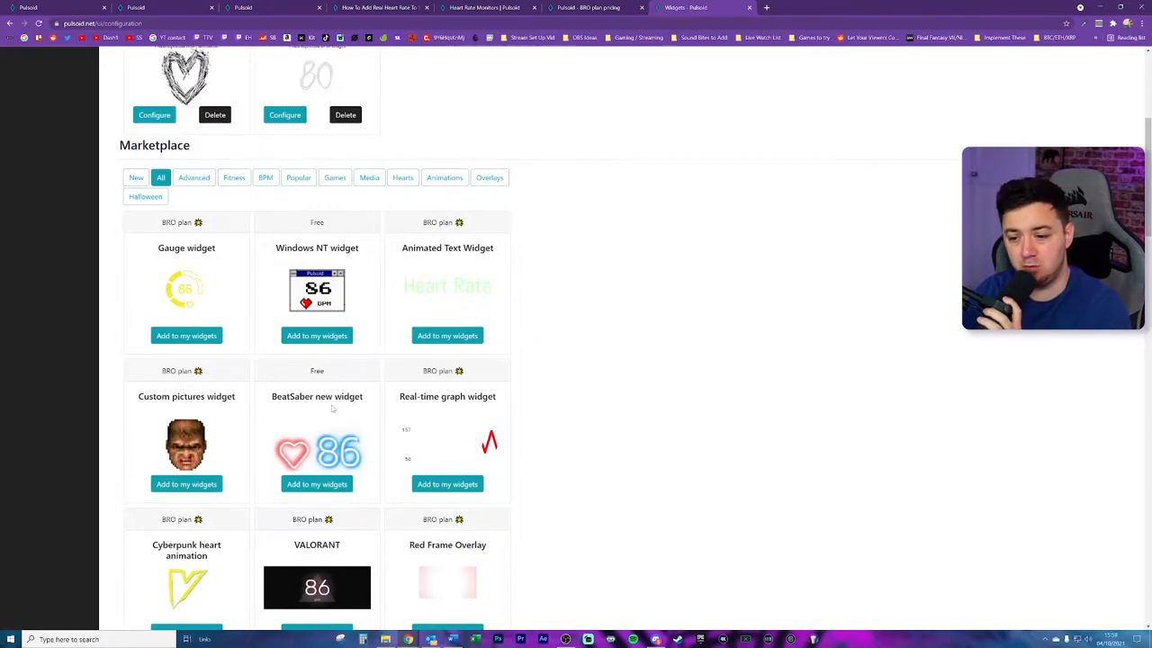
pyautogui.scroll(-3)
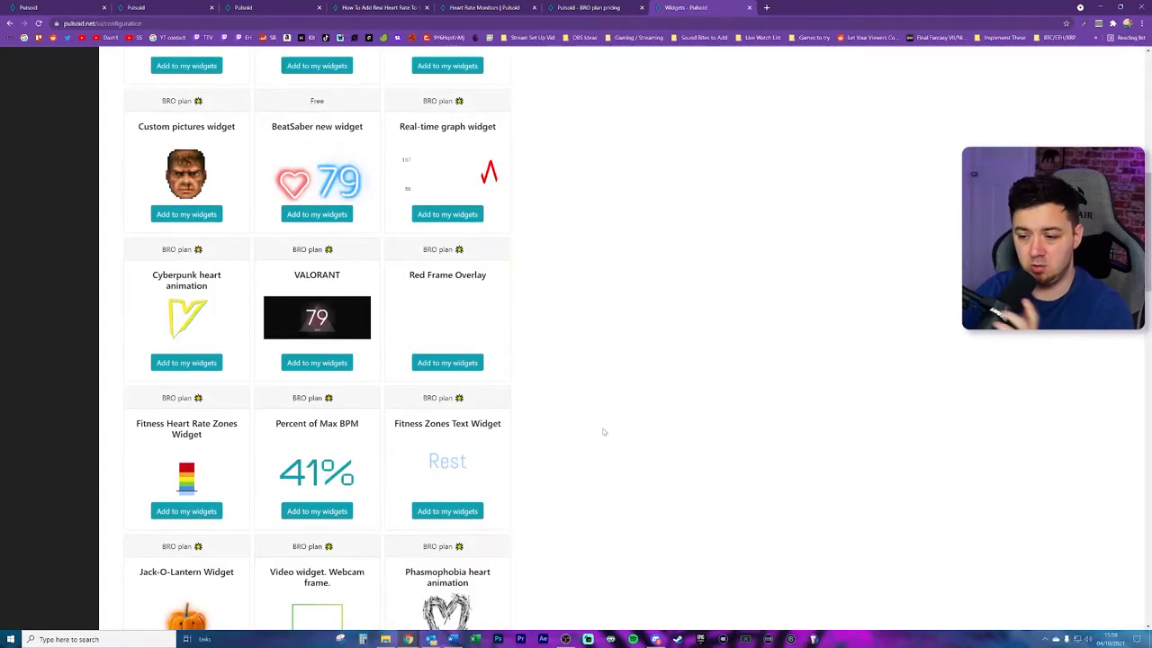
pyautogui.scroll(-3)
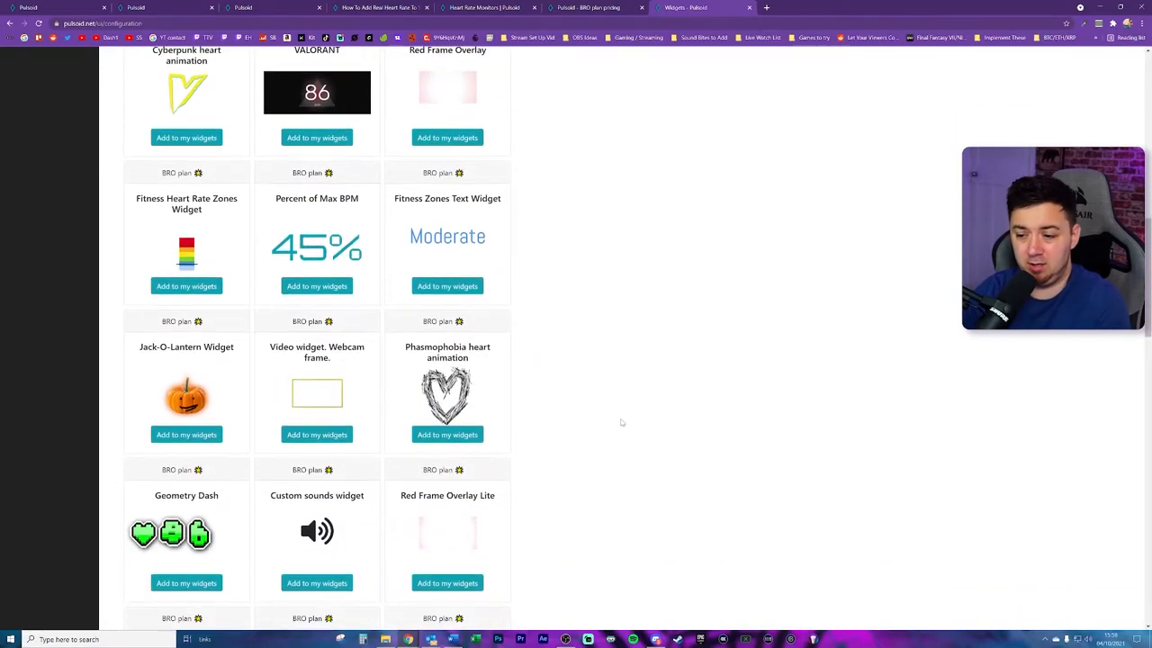
pyautogui.scroll(-3)
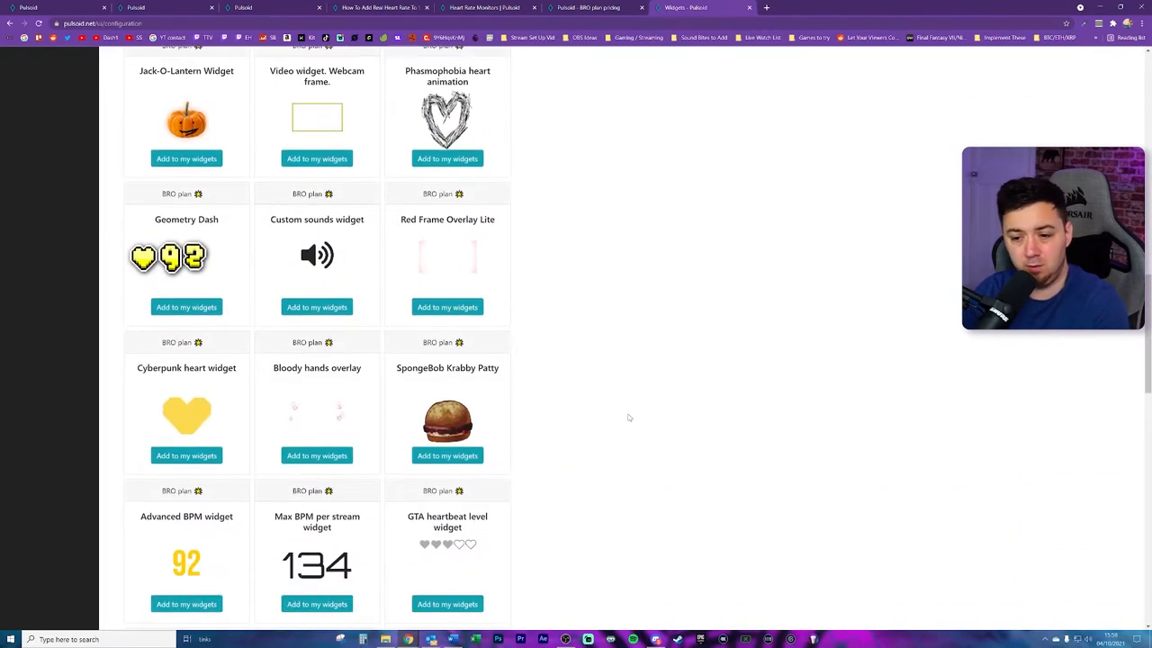
pyautogui.scroll(-3)
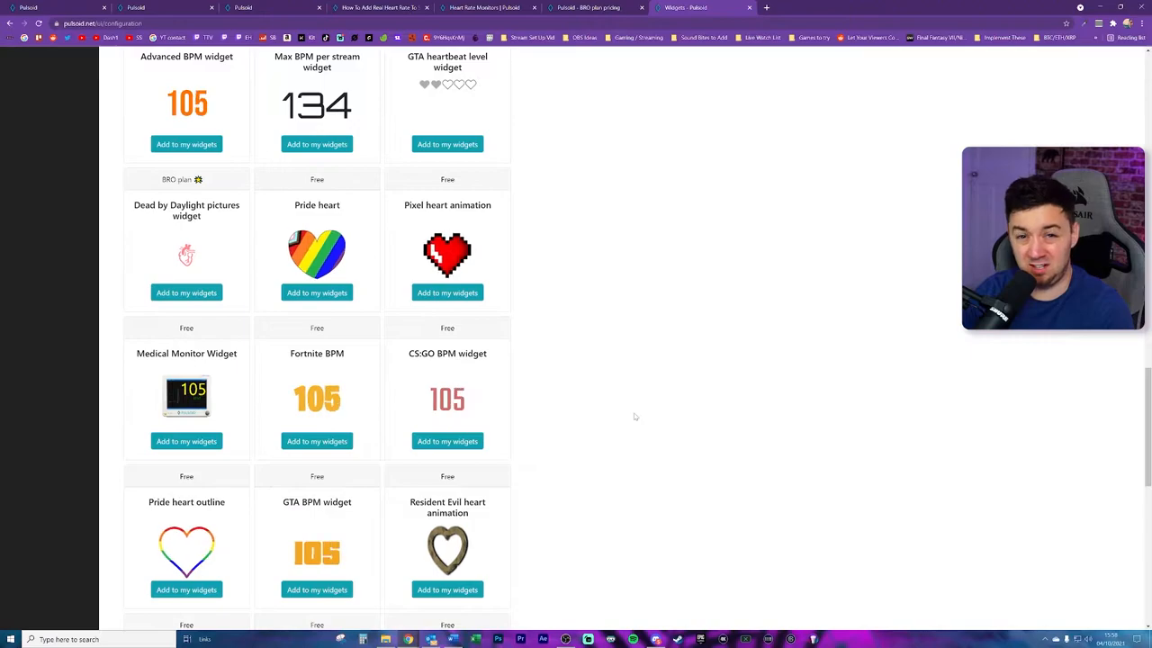
pyautogui.scroll(-3)
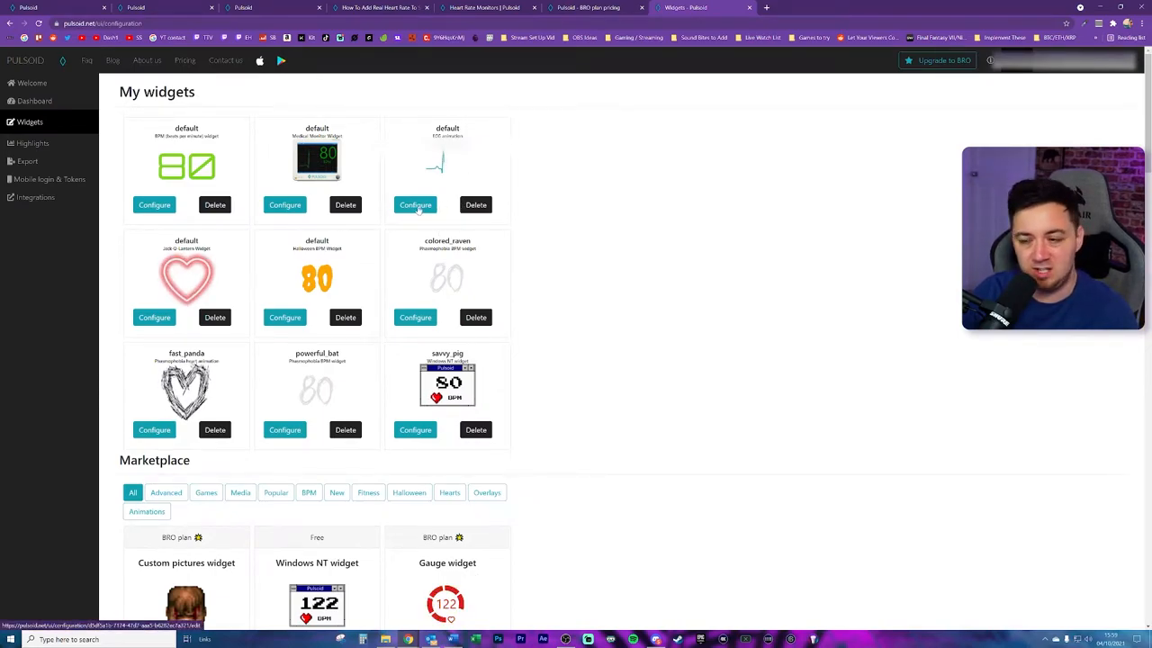
# - Copy the ECG animation widget's URL from its settings and begin changing its line colour
pyautogui.click(414, 205)
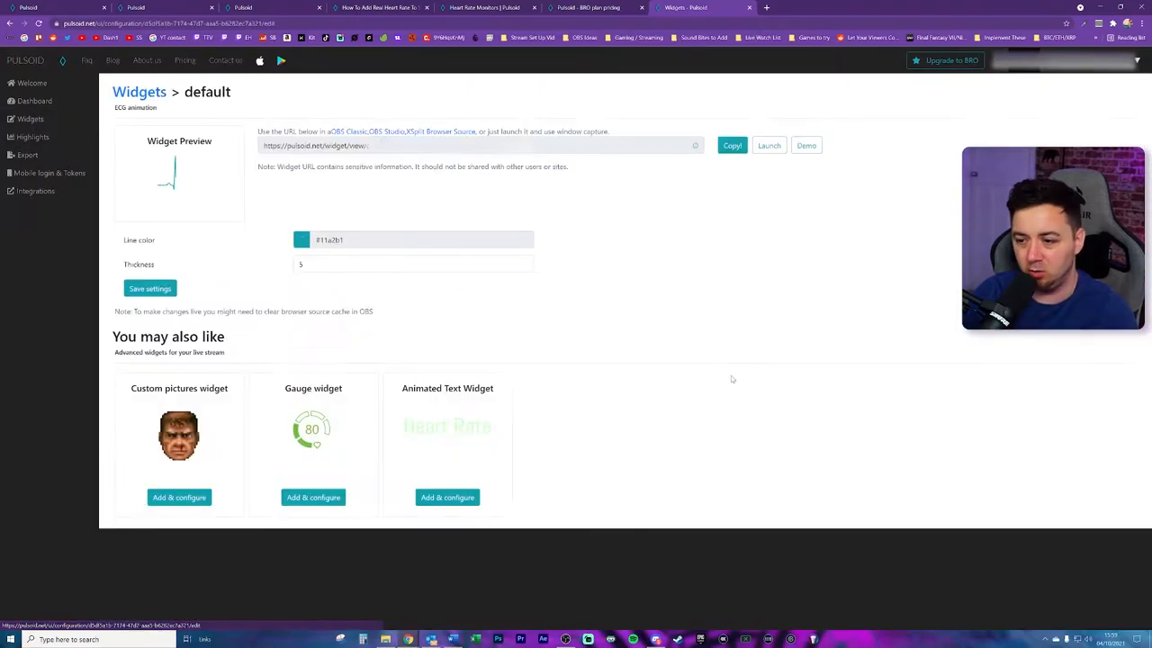
pyautogui.click(472, 144)
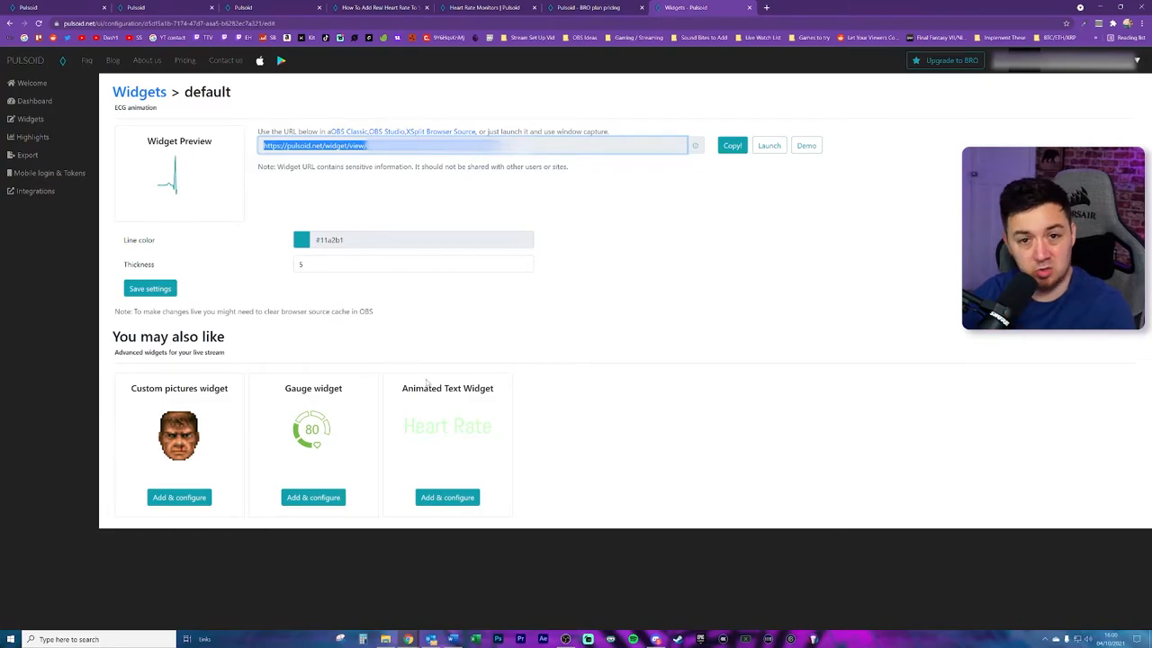
pyautogui.click(303, 239)
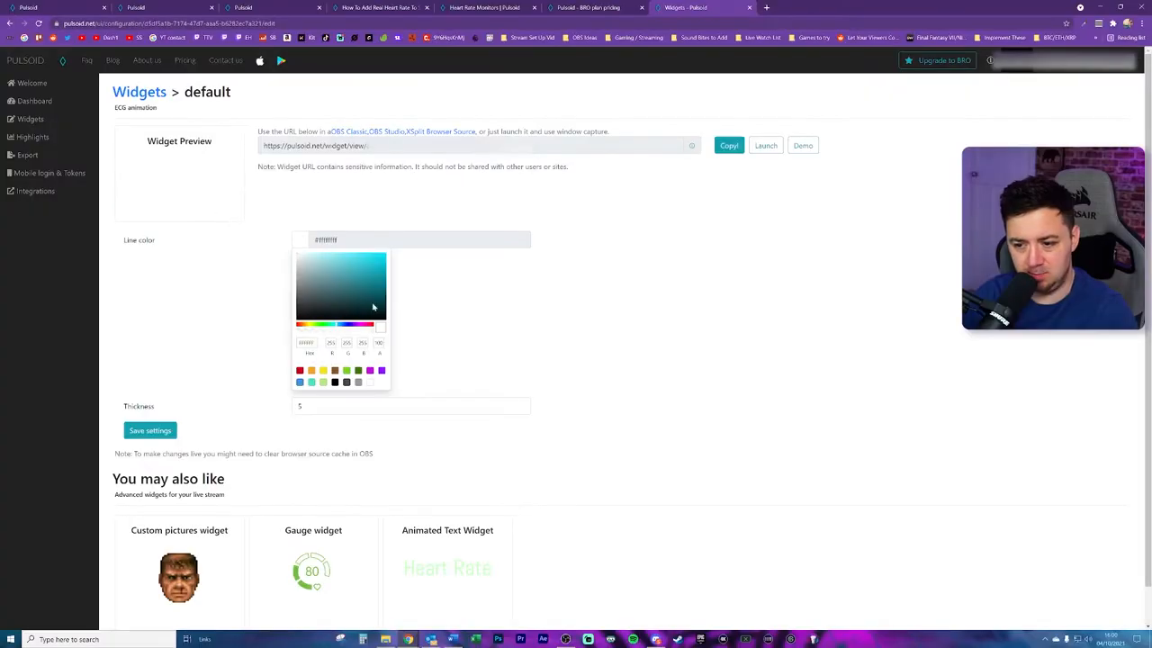
pyautogui.click(303, 266)
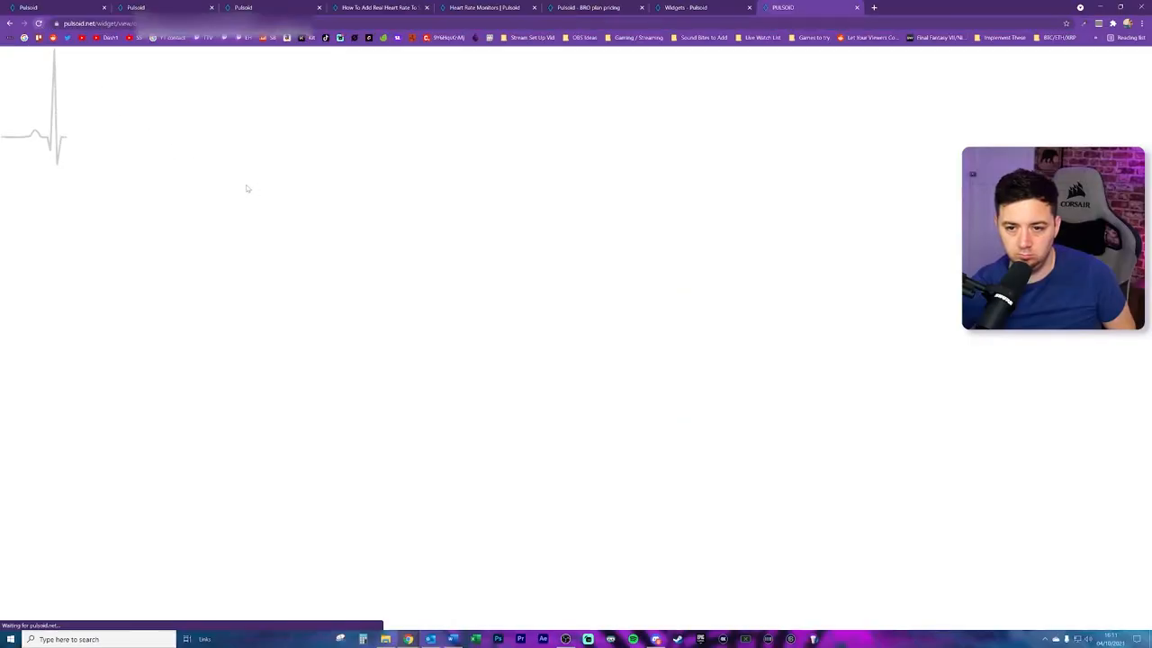
# - Reload the standalone ECG widget page and select its web address
pyautogui.click(39, 24)
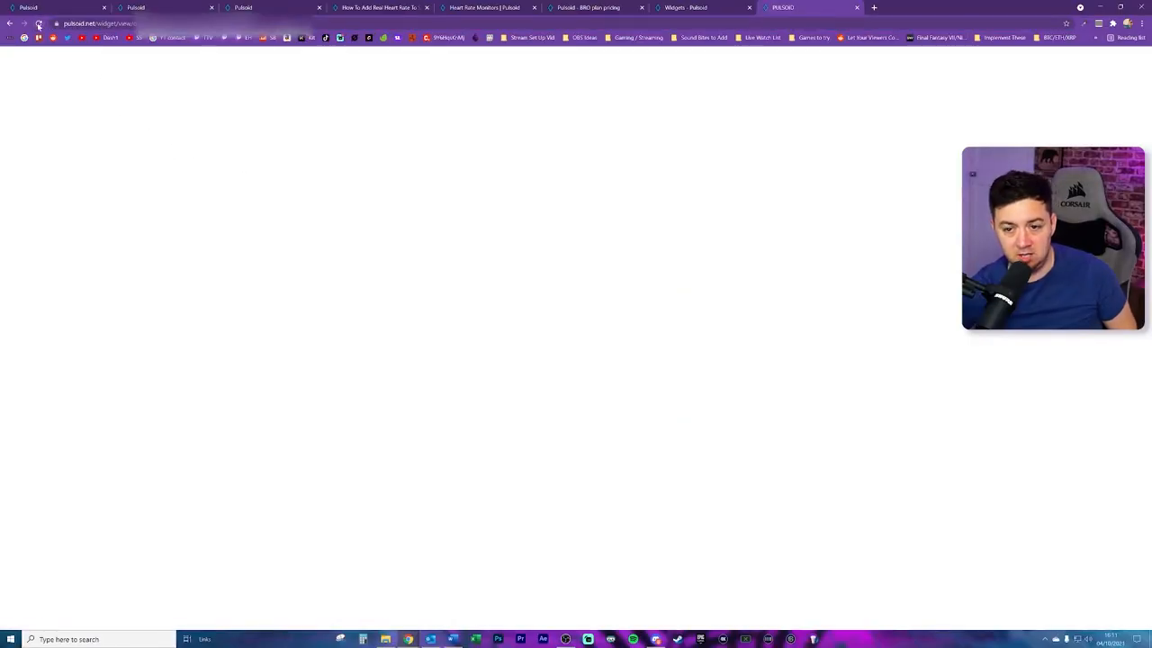
pyautogui.click(99, 23)
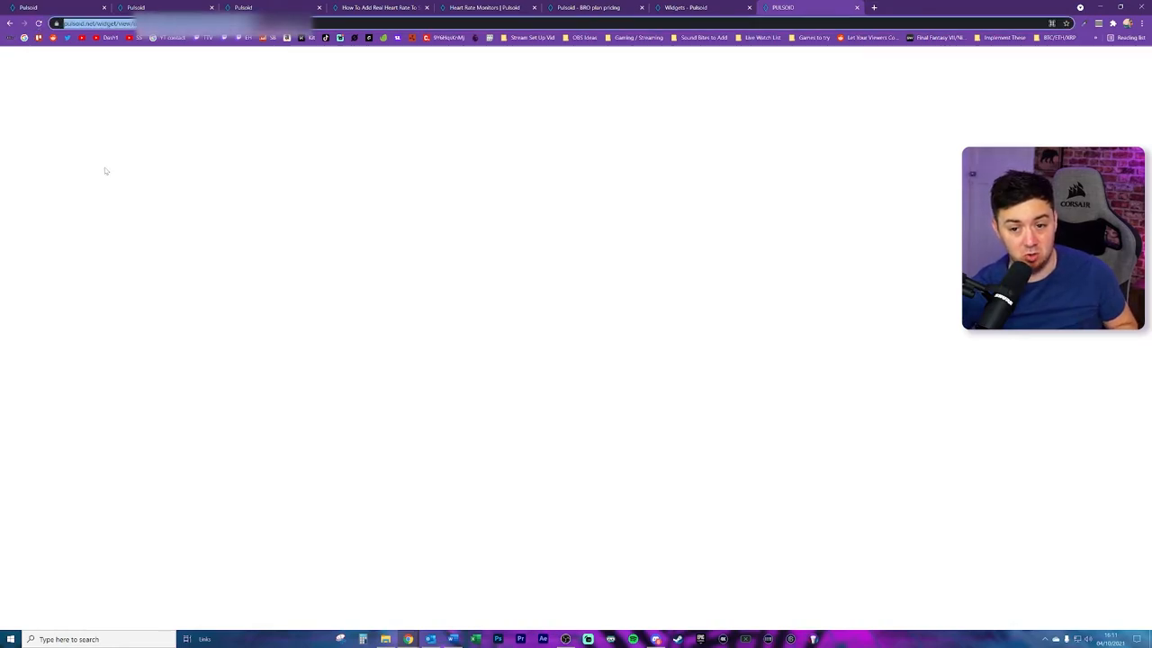
pyautogui.moveTo(72, 130)
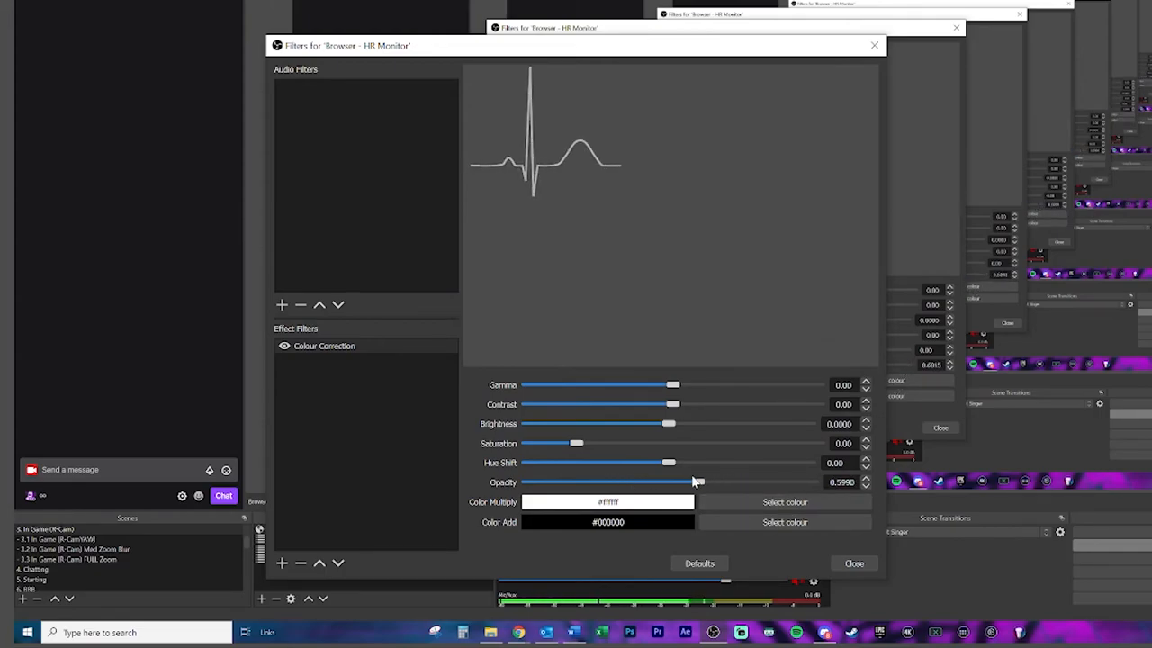
# - Lower the Colour Correction filter's Opacity on the HR Monitor source to dim the heartbeat line
pyautogui.moveTo(698, 482); pyautogui.dragTo(623, 483)
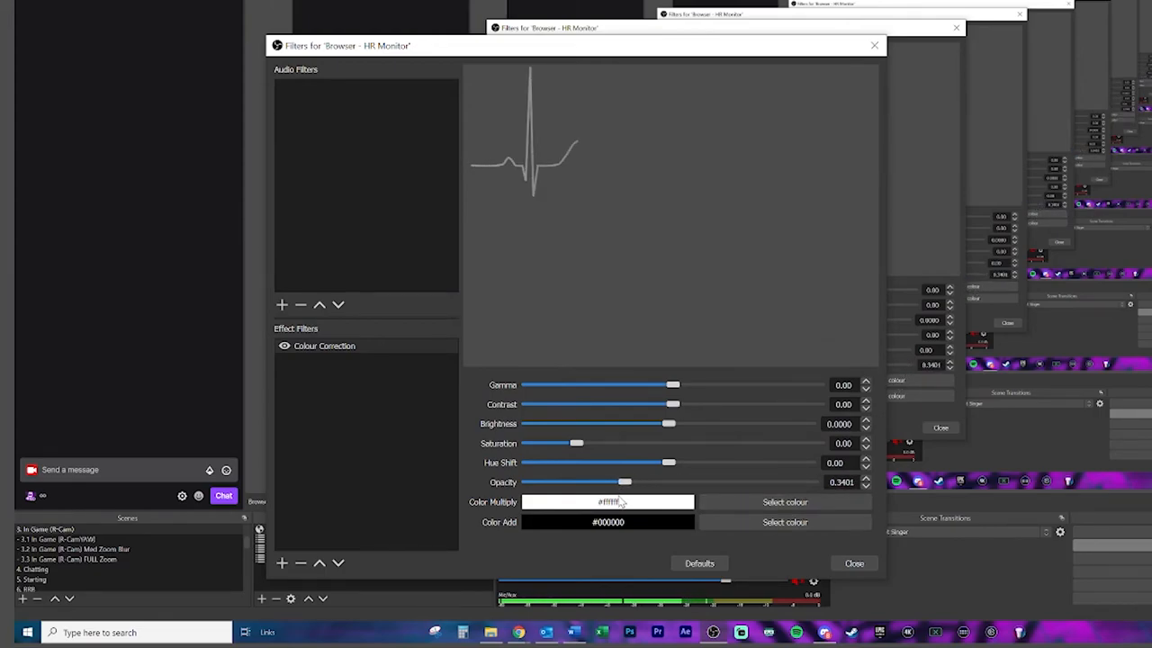
pyautogui.moveTo(625, 482); pyautogui.dragTo(558, 482)
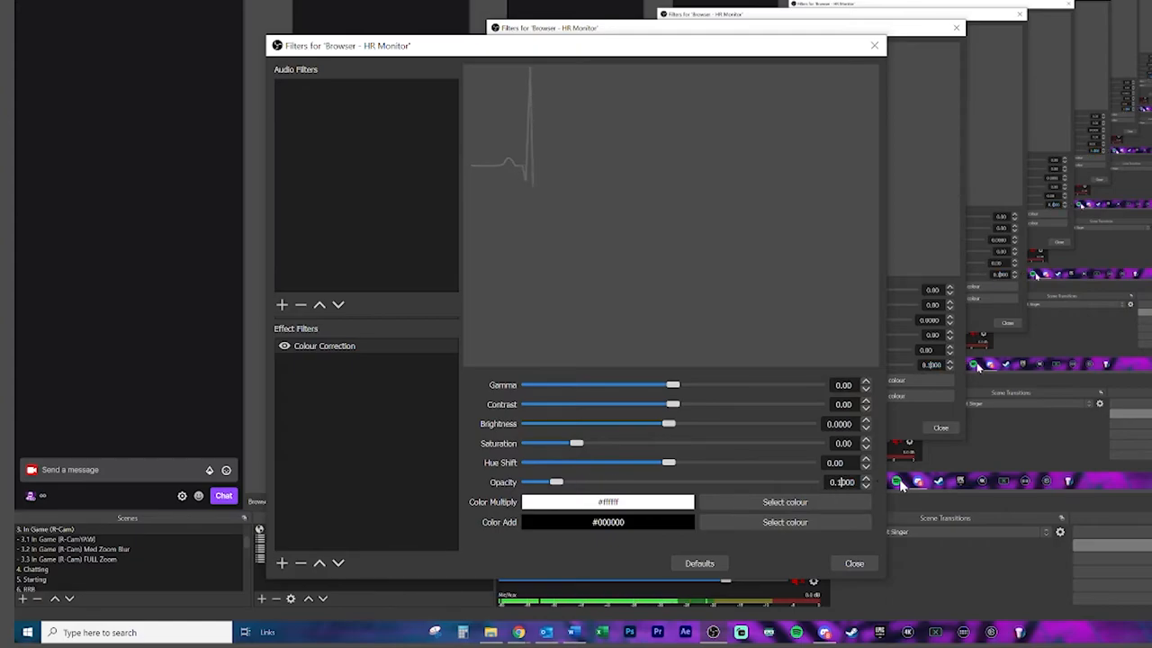
pyautogui.click(853, 562)
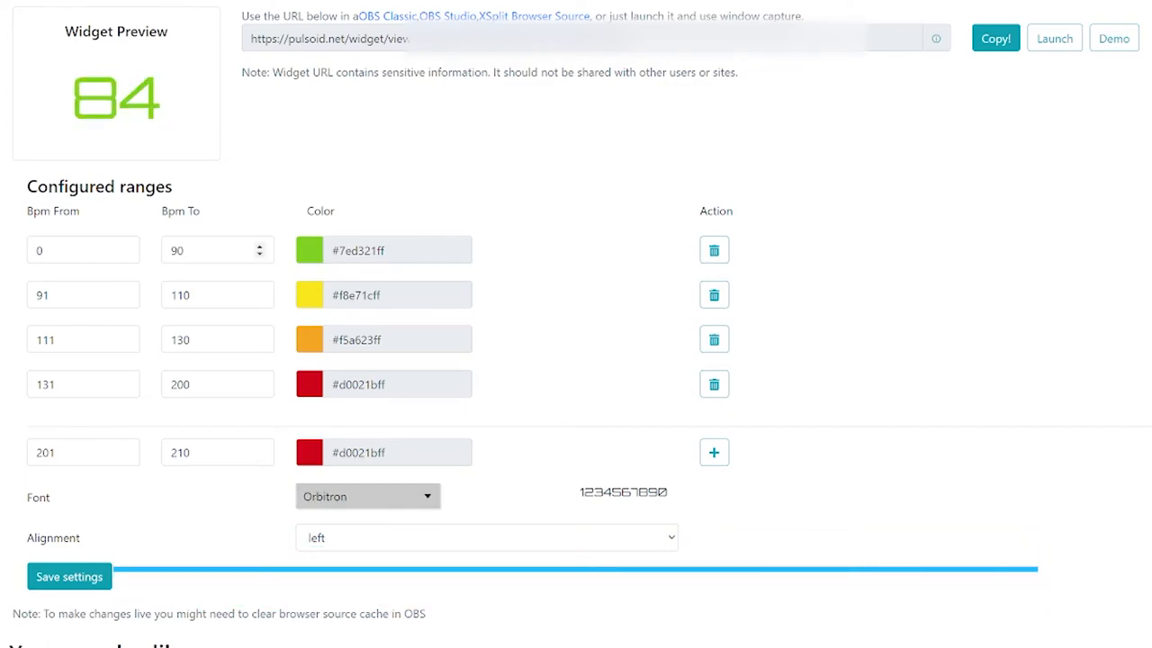
# - Save the BPM widget's configured colour ranges and copy its widget URL for OBS
pyautogui.click(216, 250)
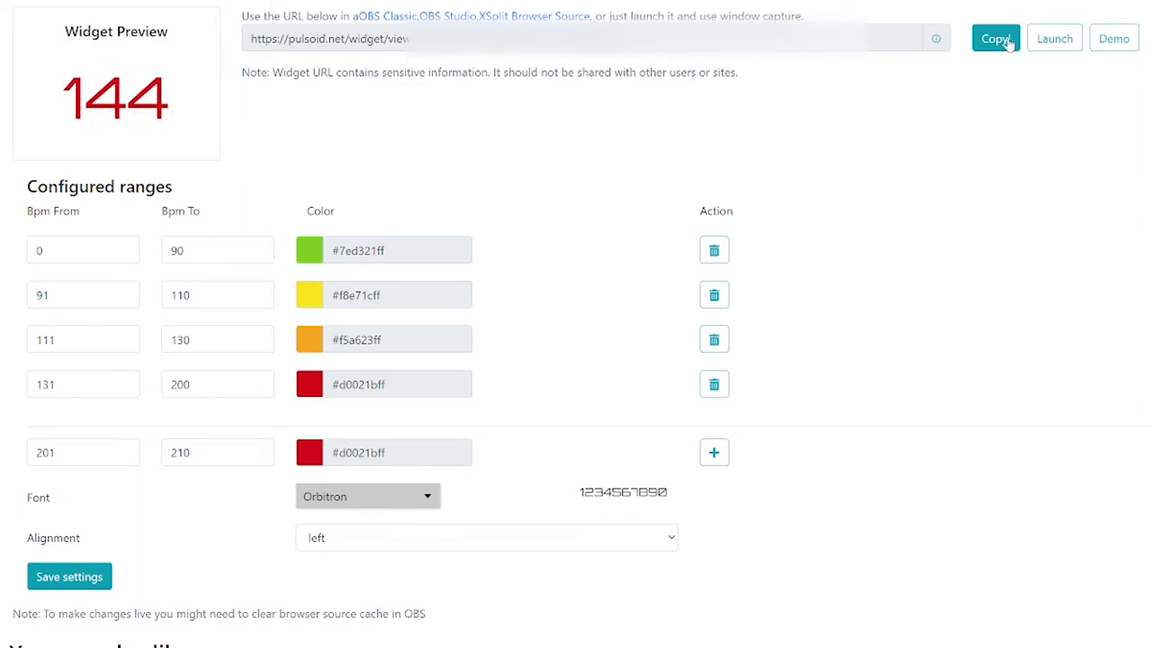
pyautogui.click(993, 38)
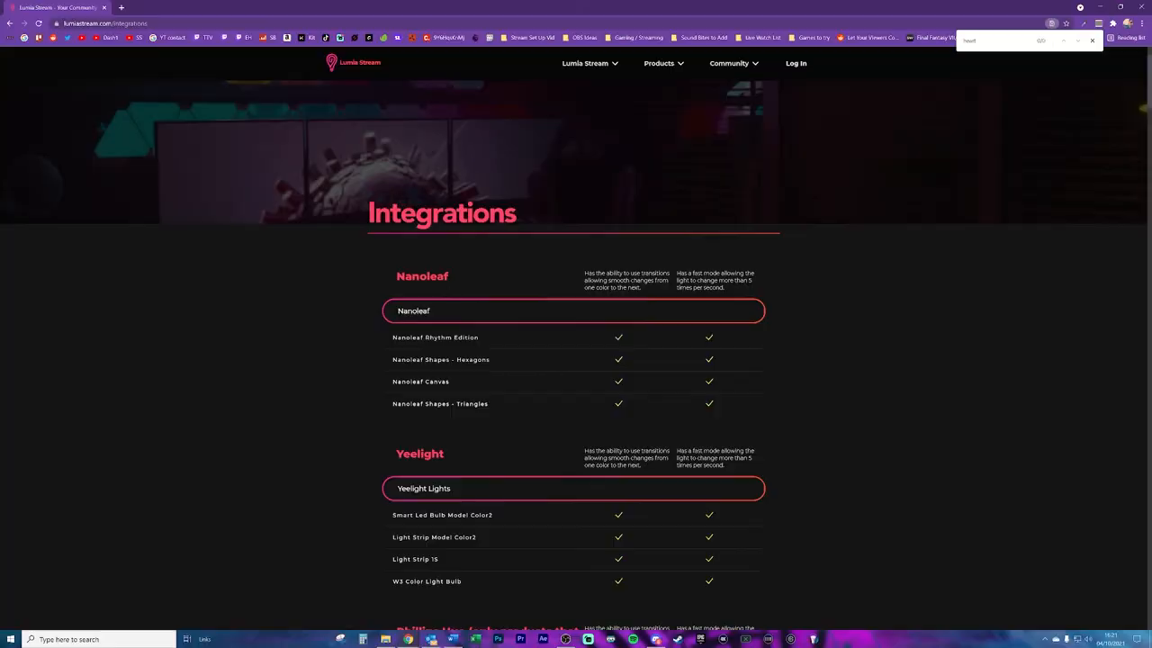
# - Scroll the integrations list past Philips Hue, LIFX, TPLink Kasa to Magic Home, Govee and Tuya
pyautogui.scroll(-3)
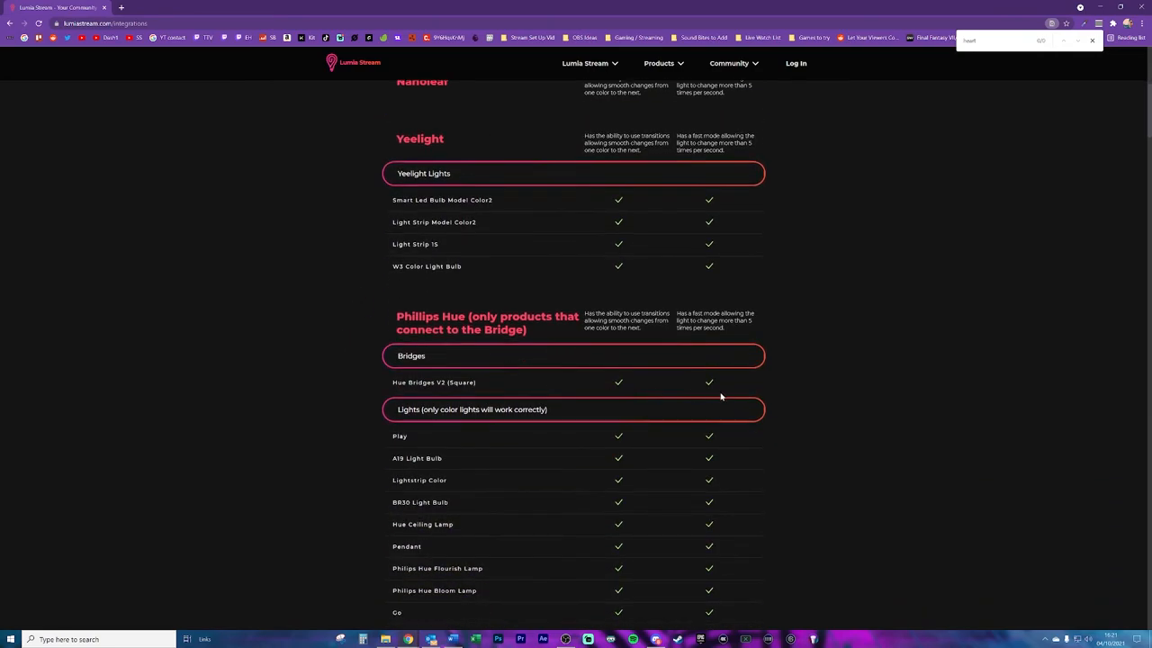
pyautogui.scroll(-3)
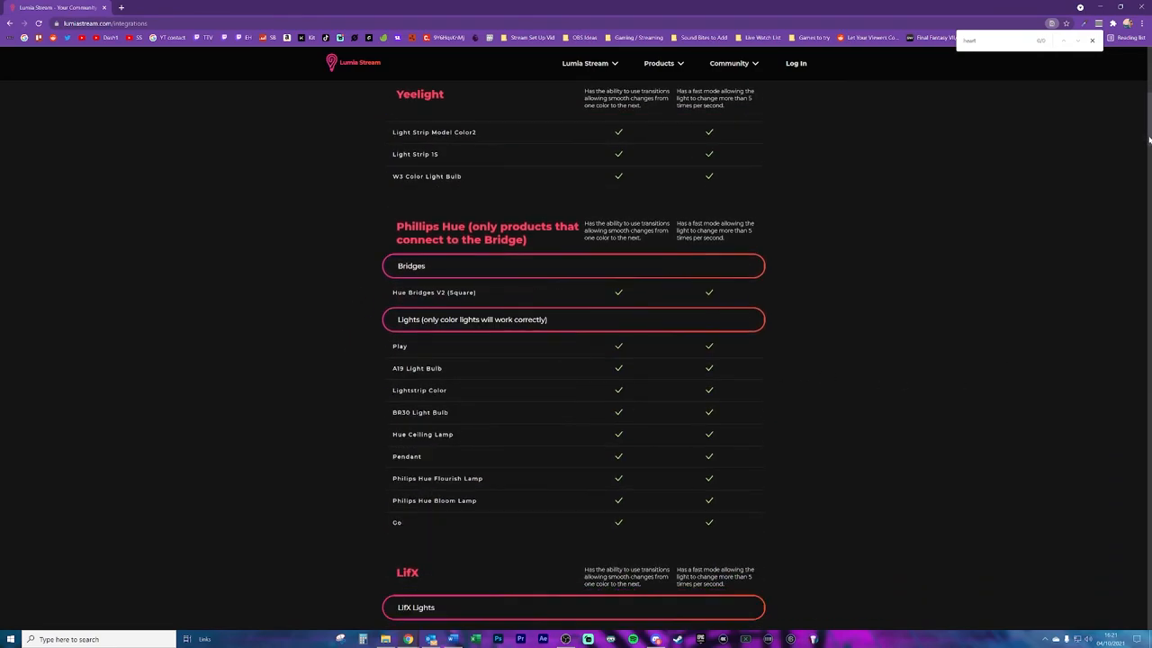
pyautogui.scroll(-3)
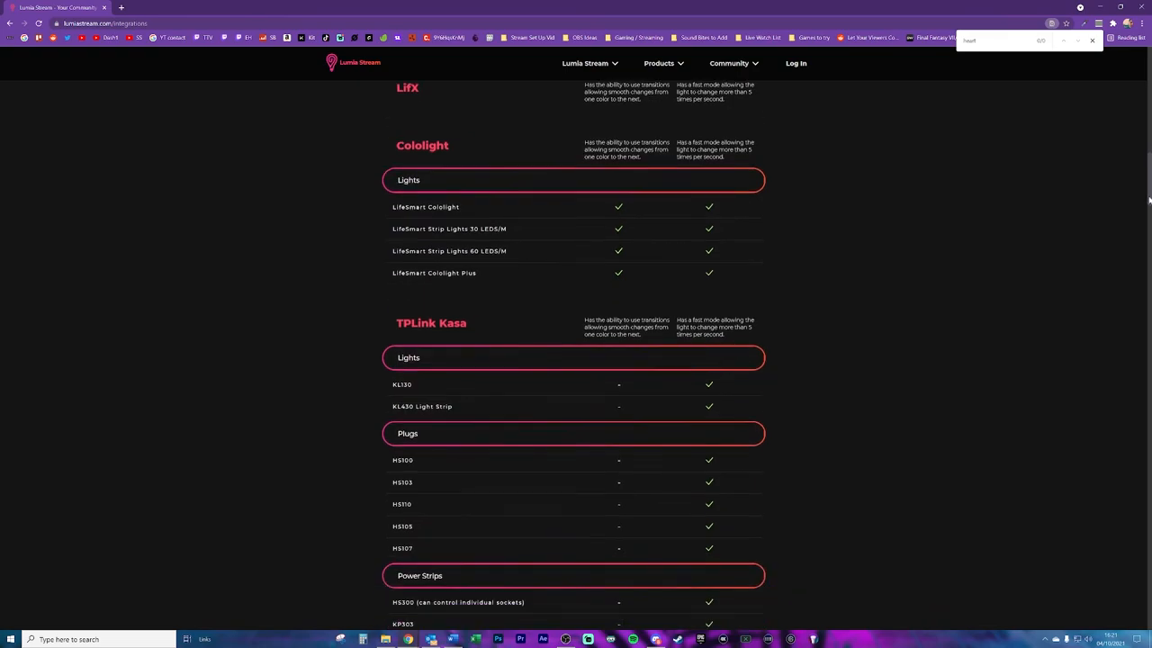
pyautogui.scroll(-3)
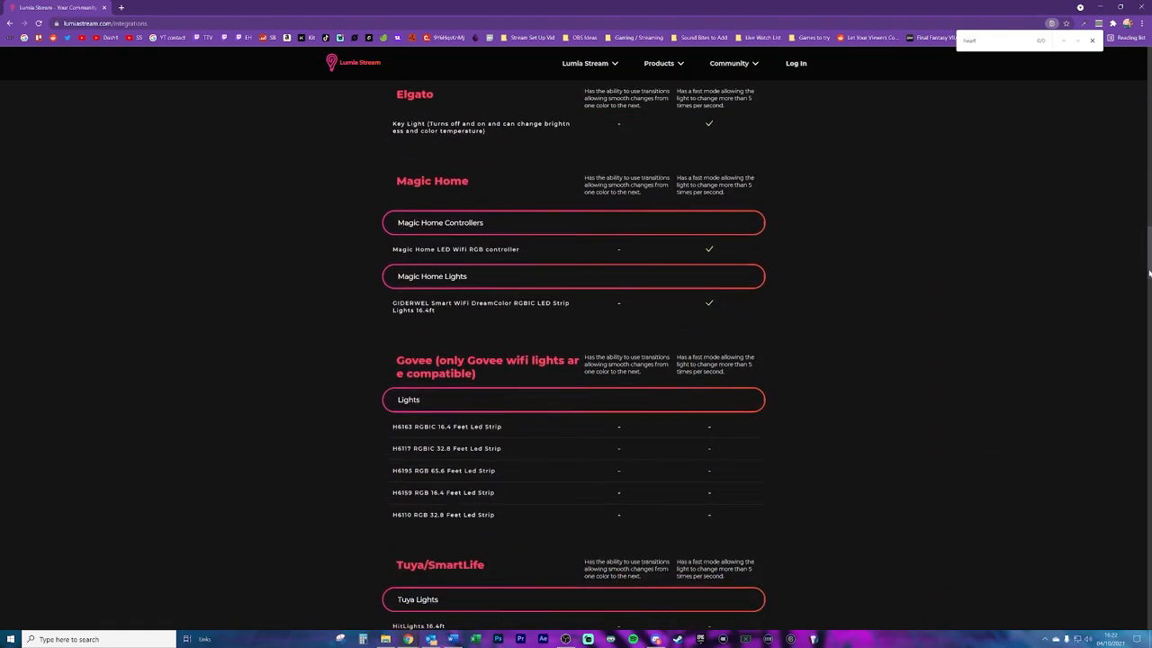